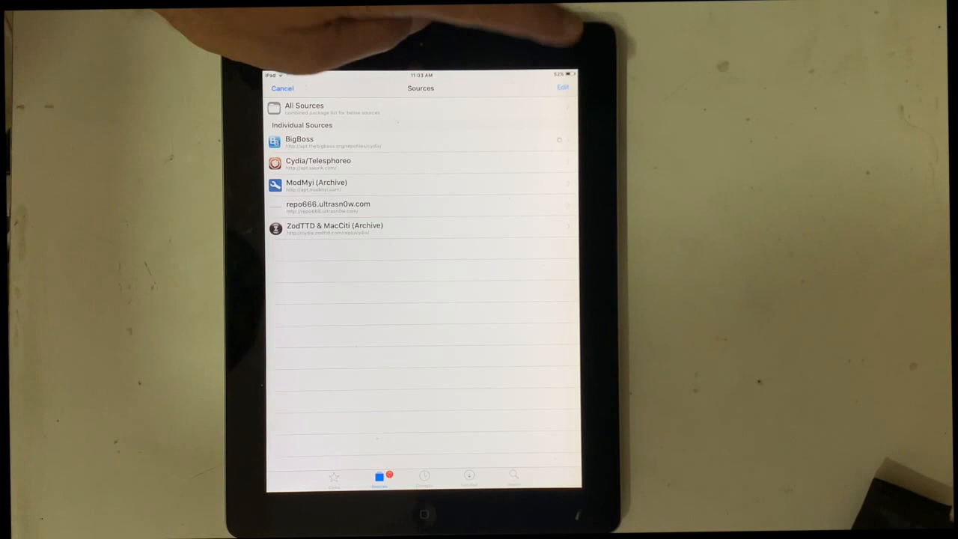
pyautogui.click(562, 87)
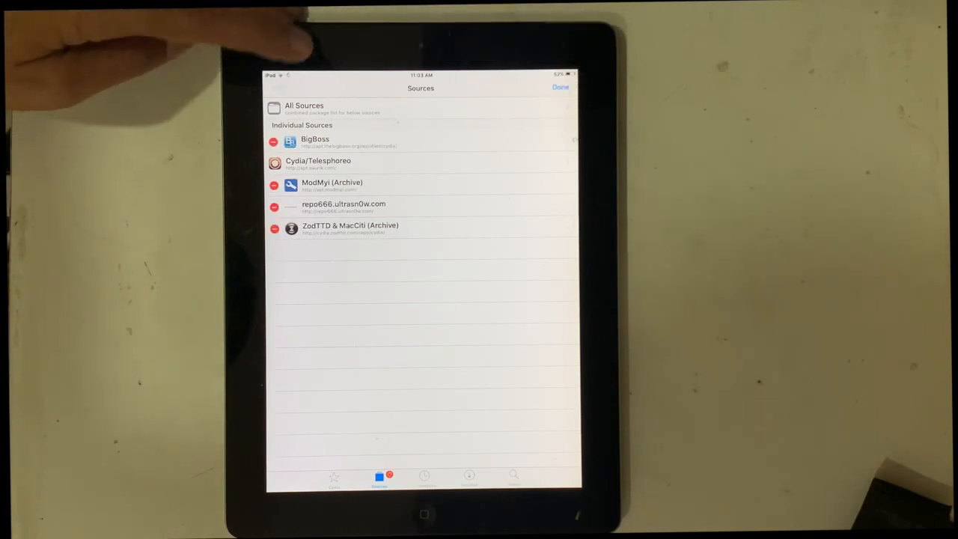
pyautogui.click(277, 87)
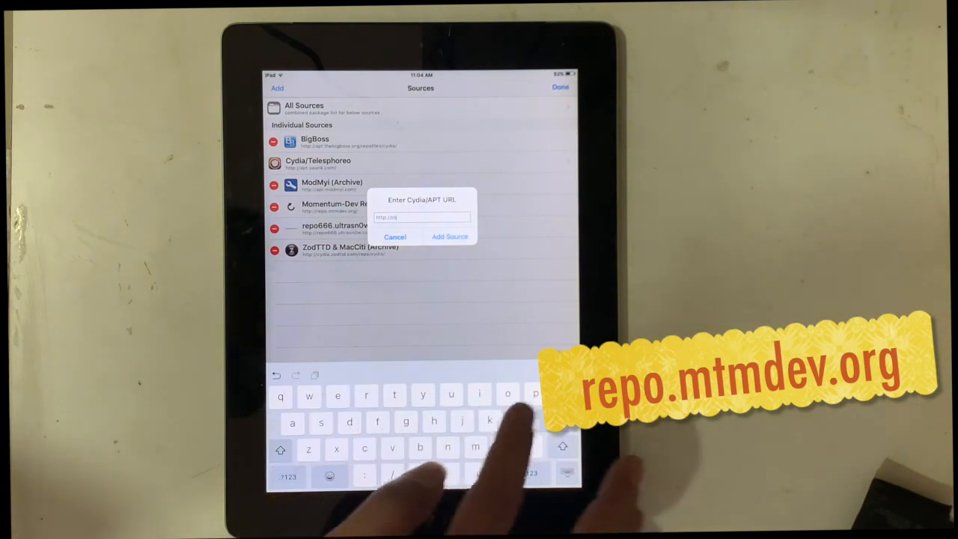
pyautogui.write('repo.mtmdev')
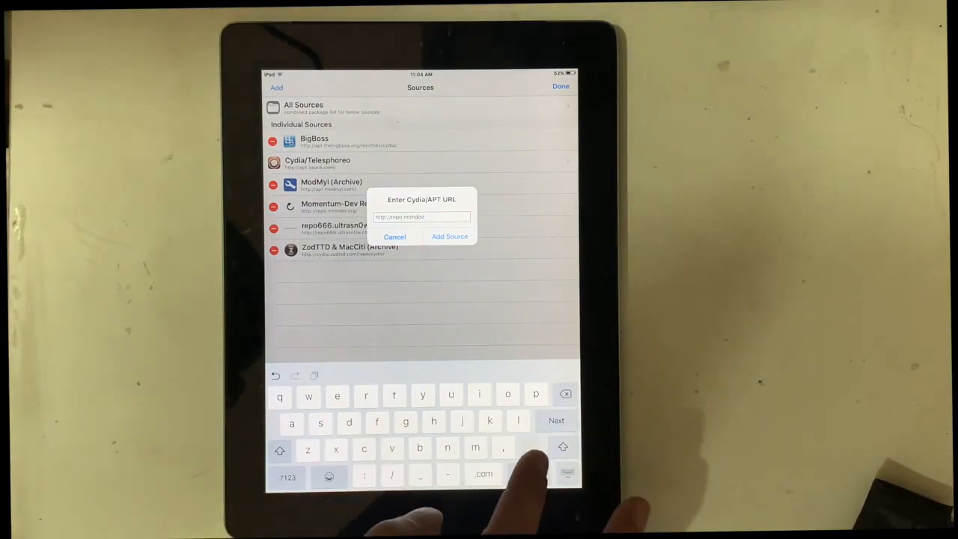
pyautogui.click(449, 236)
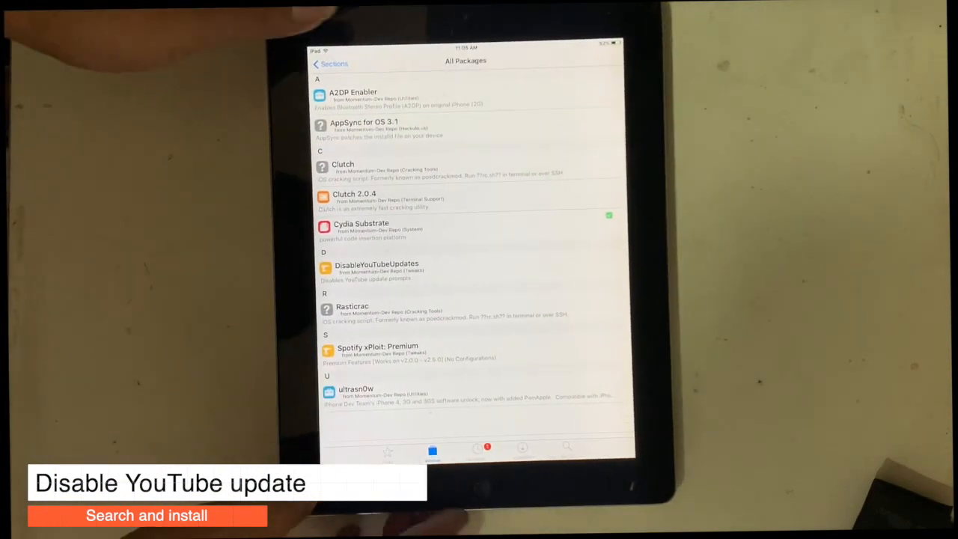
# Open the DisableYouTubeUpdates package from the Momentum-Dev package list
pyautogui.click(376, 269)
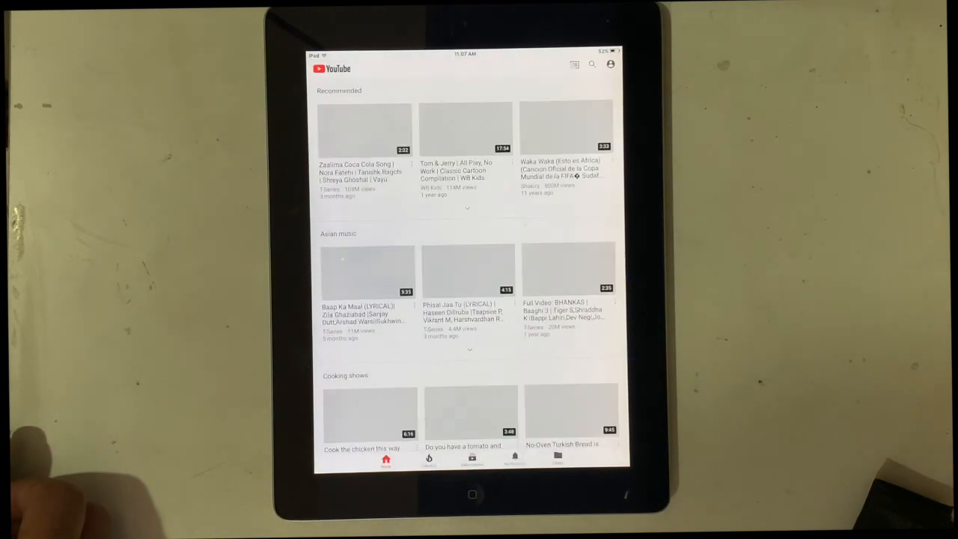
# Search YouTube for "Thegsmsolution"
pyautogui.click(591, 63)
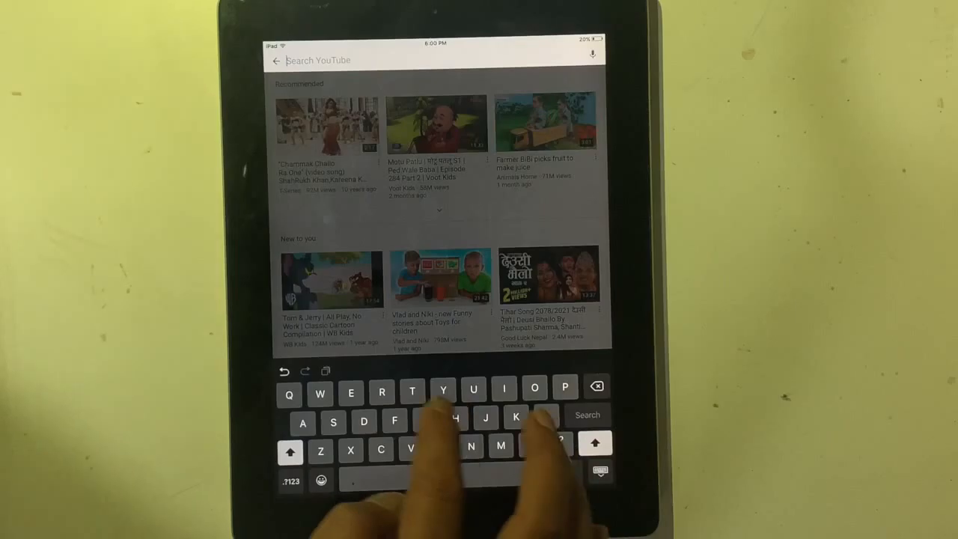
pyautogui.write('The')
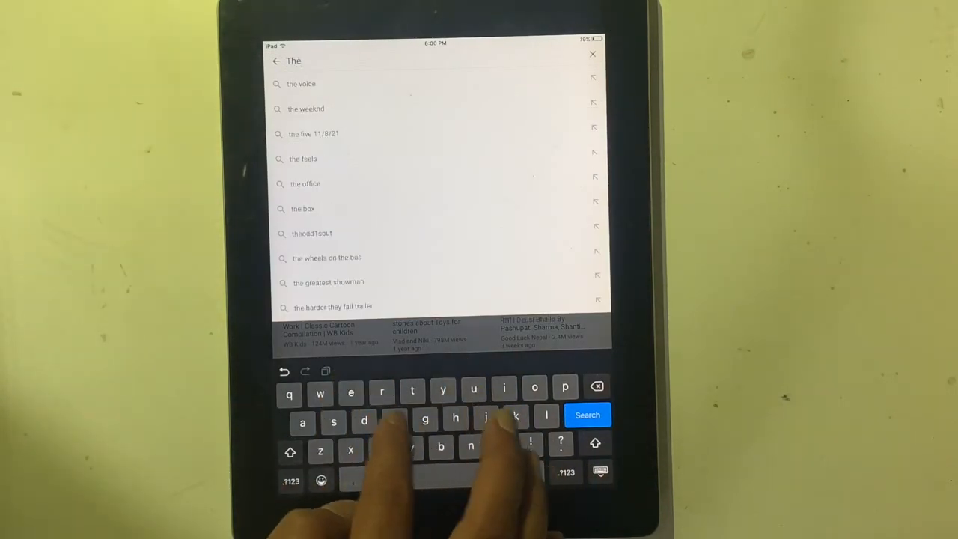
pyautogui.write('gsmso')
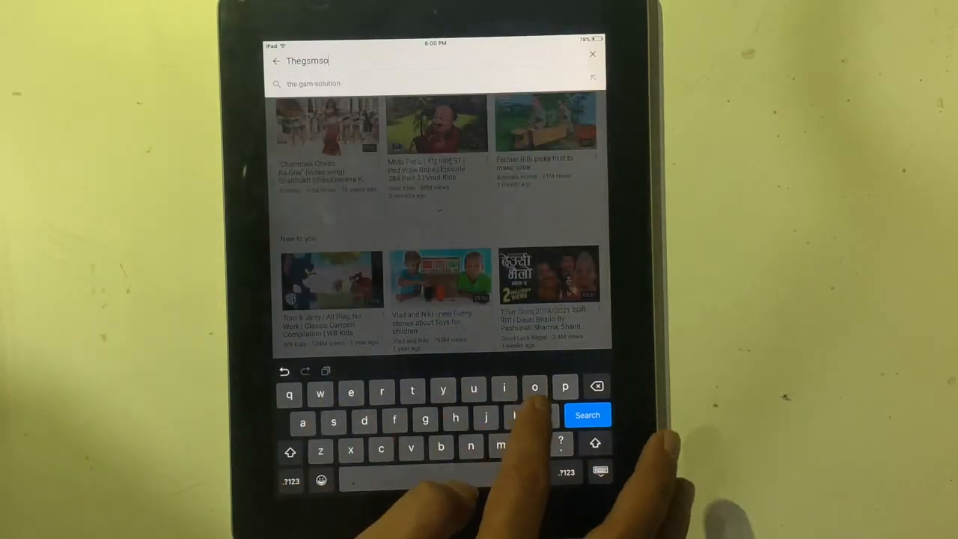
pyautogui.write('lution')
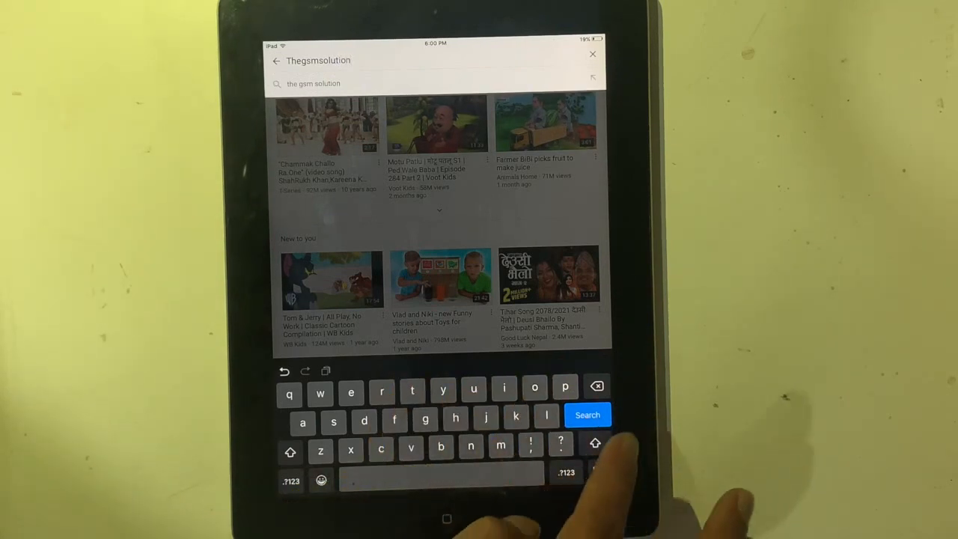
pyautogui.click(588, 414)
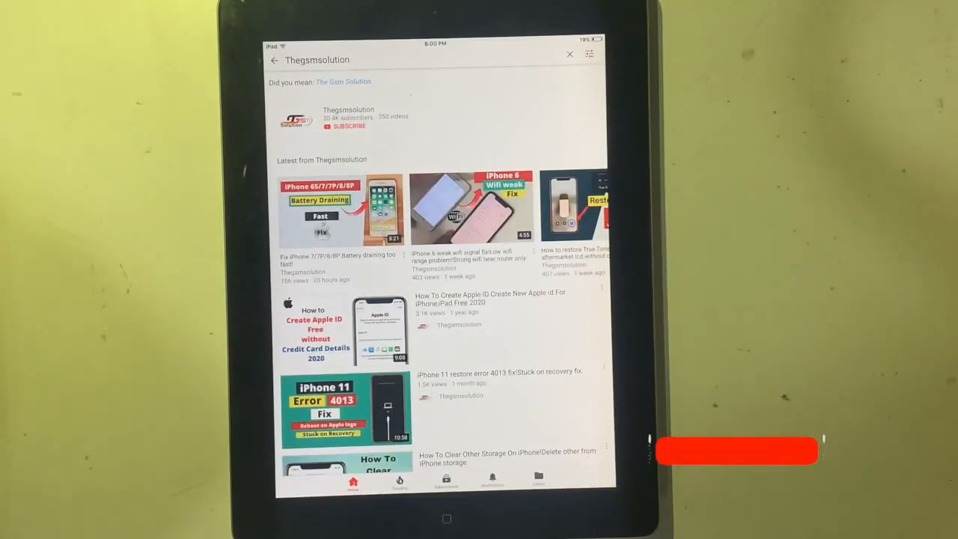